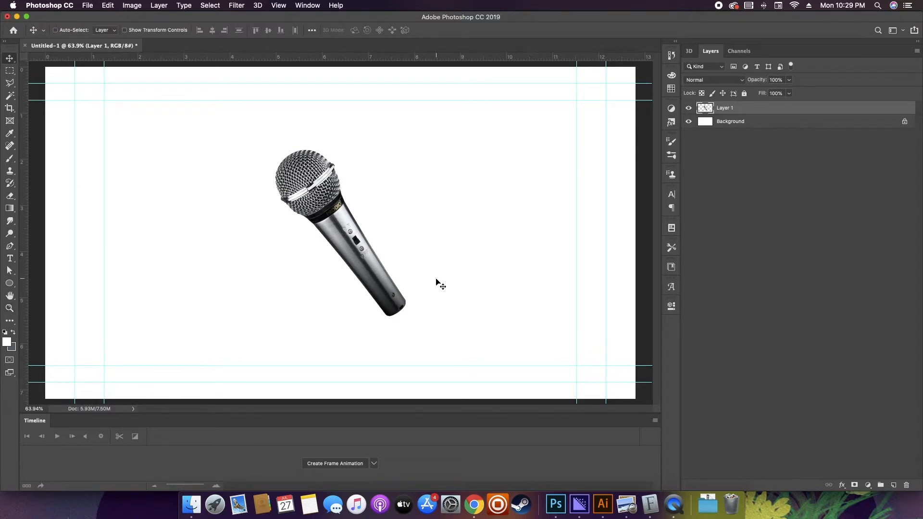
mouse_move(434, 290)
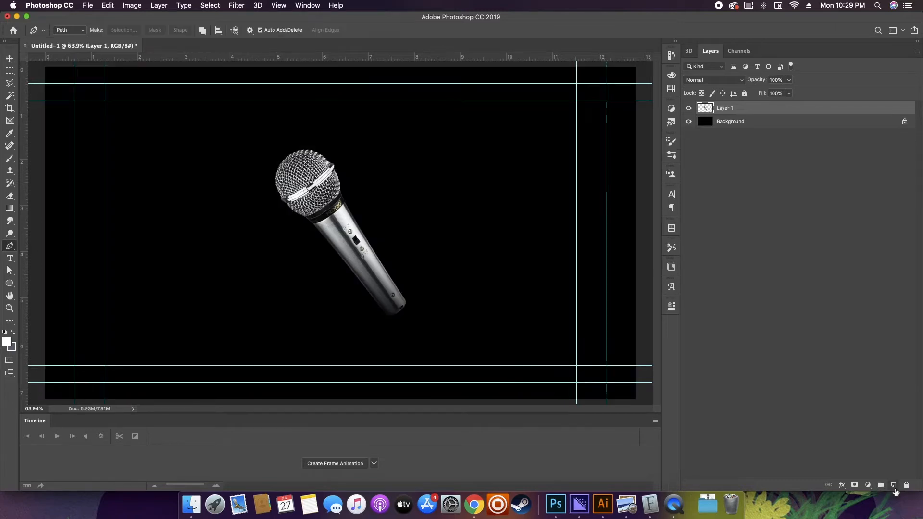
- Add a new empty layer and start the Flame render filter along the pen path
click(893, 485)
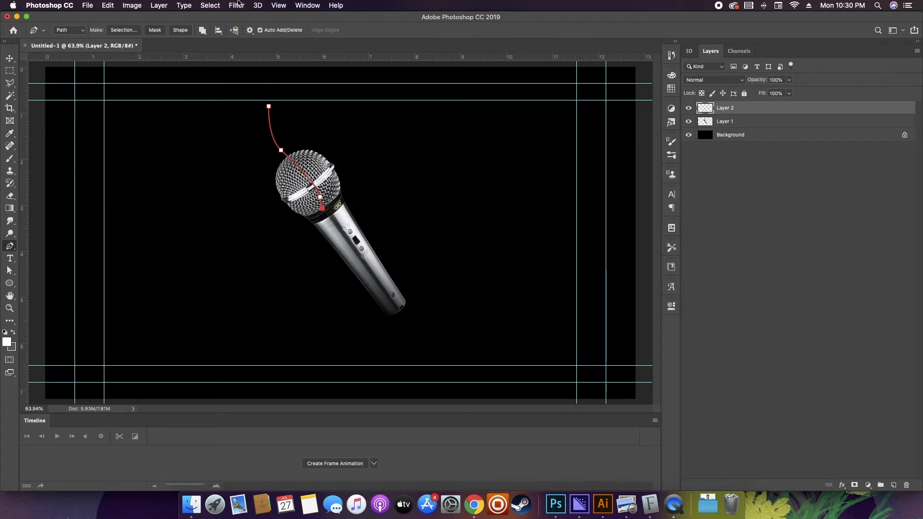
click(237, 6)
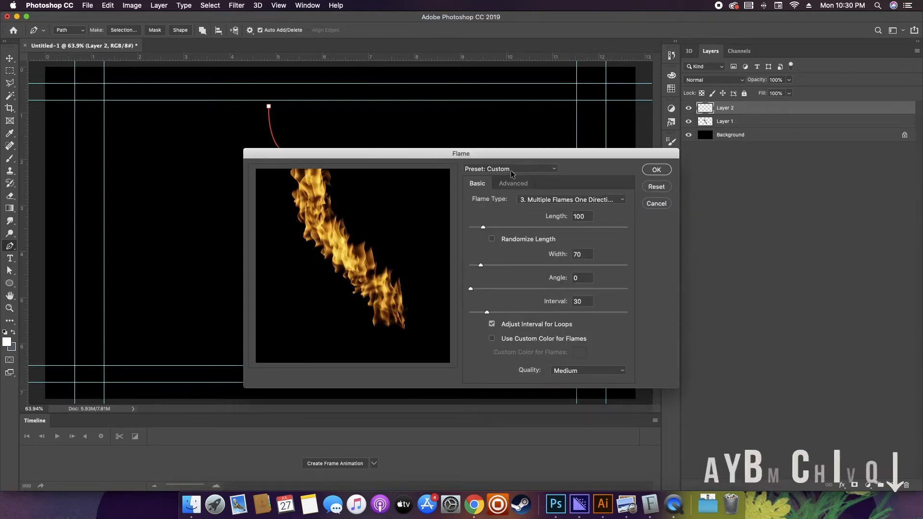
- Choose One Flame Along Path, then set turbulence 22, no jag and opacity 31 in Advanced
click(510, 169)
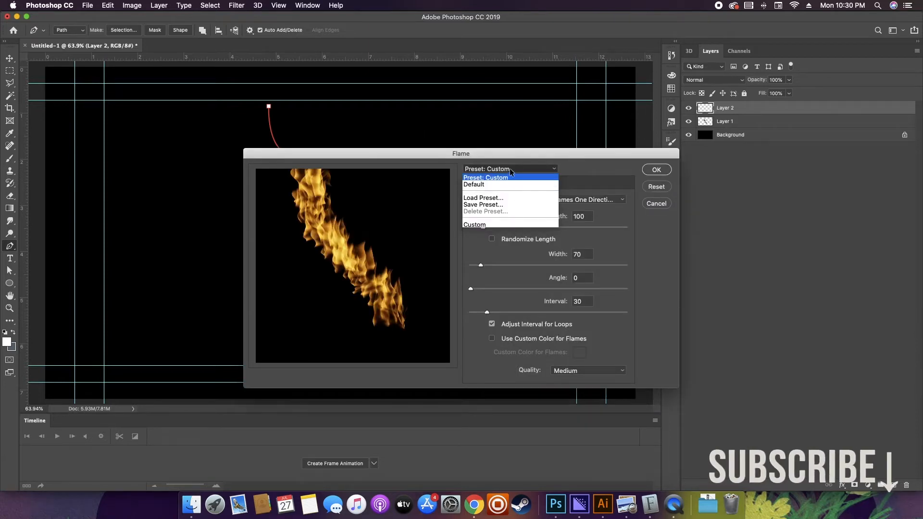
click(509, 169)
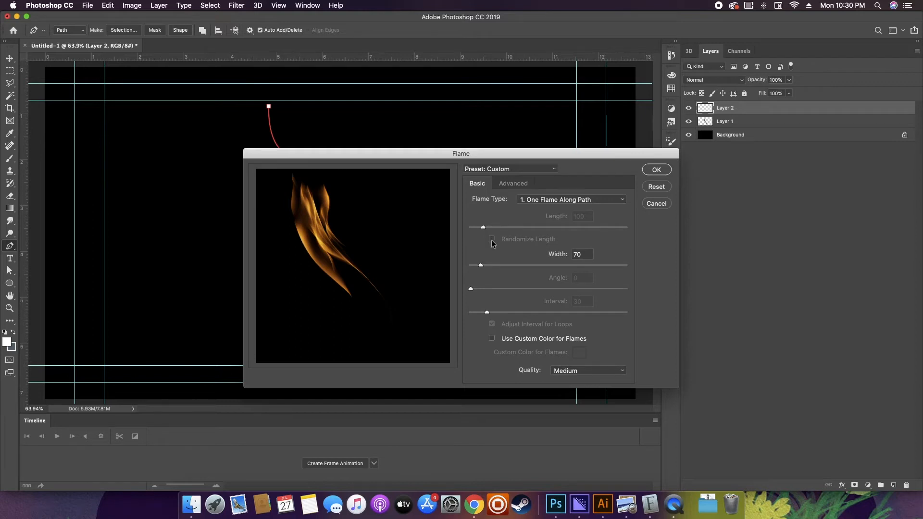
mouse_move(489, 261)
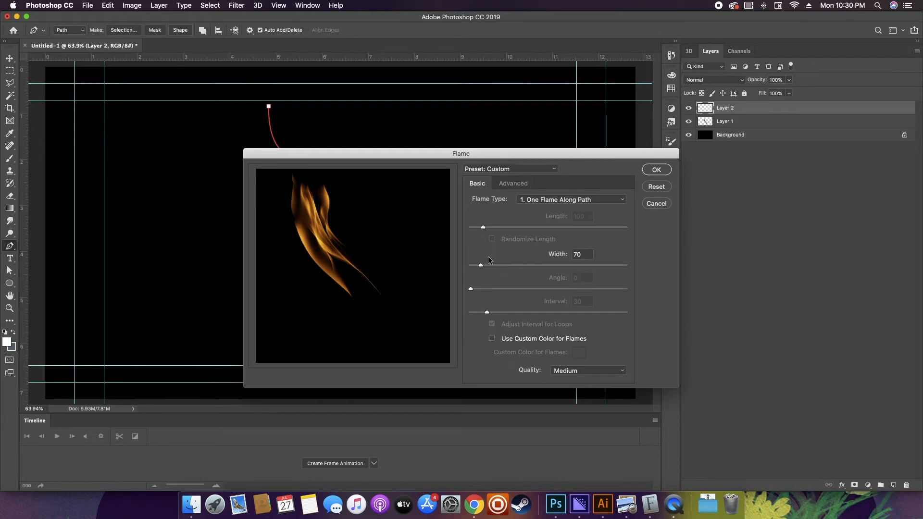
click(513, 182)
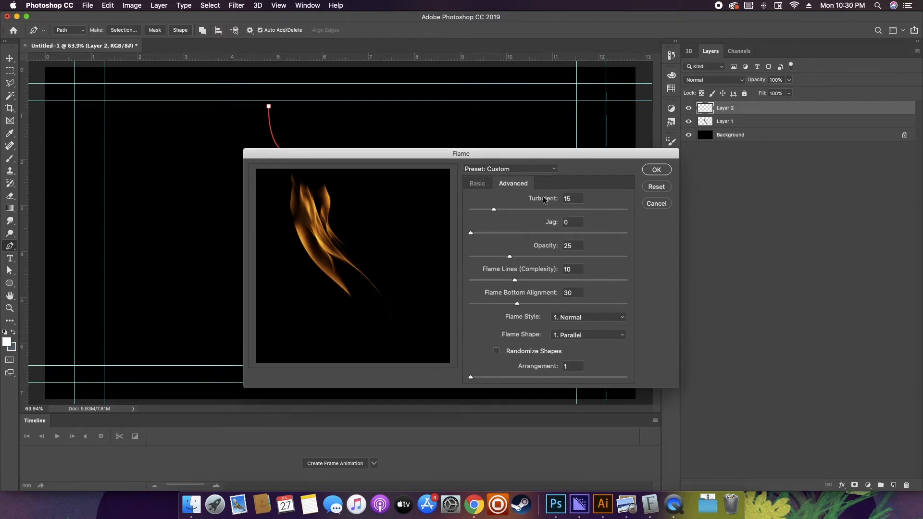
drag(494, 210, 500, 210)
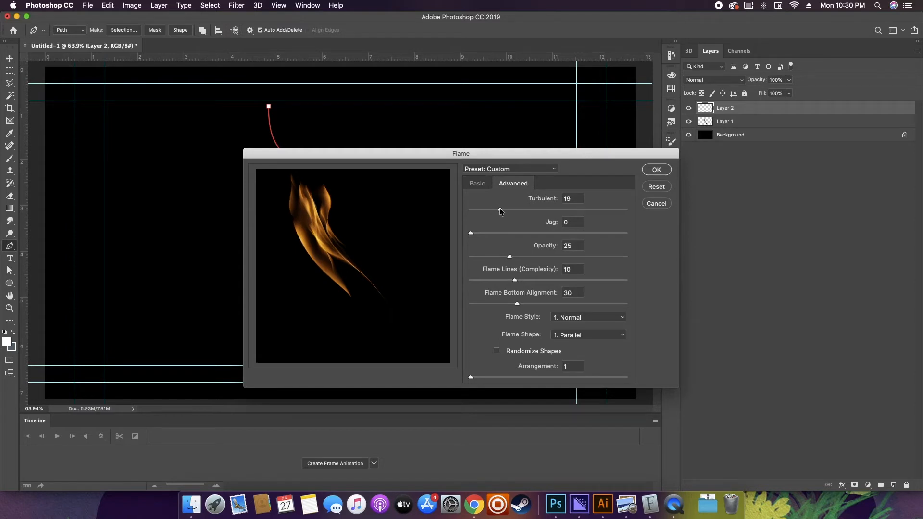
drag(499, 211, 510, 211)
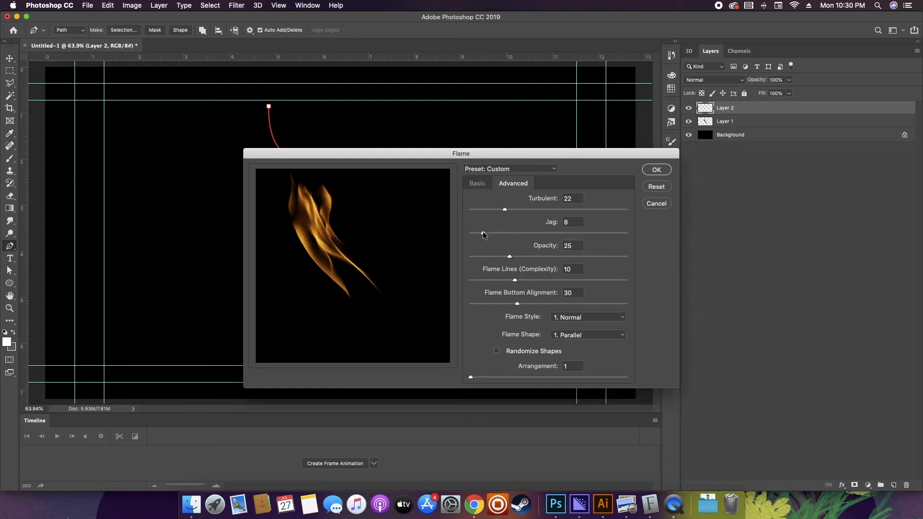
drag(482, 233, 470, 233)
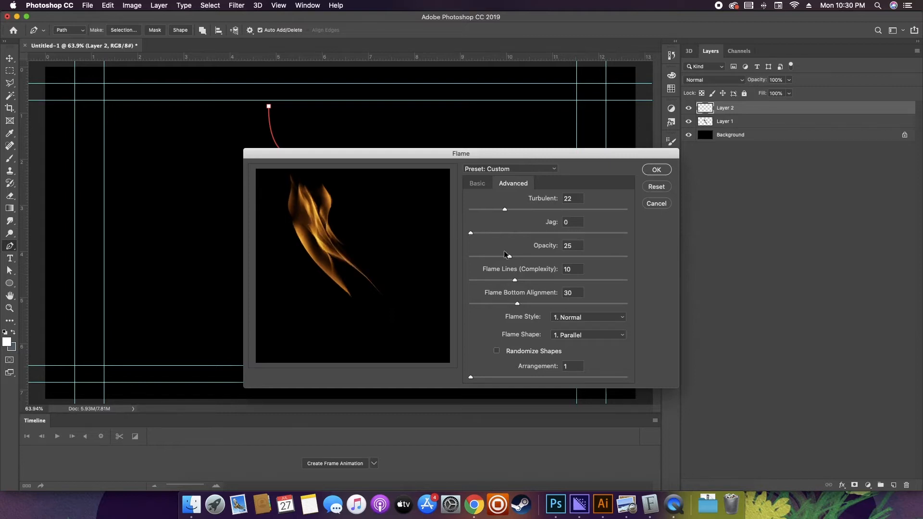
click(587, 316)
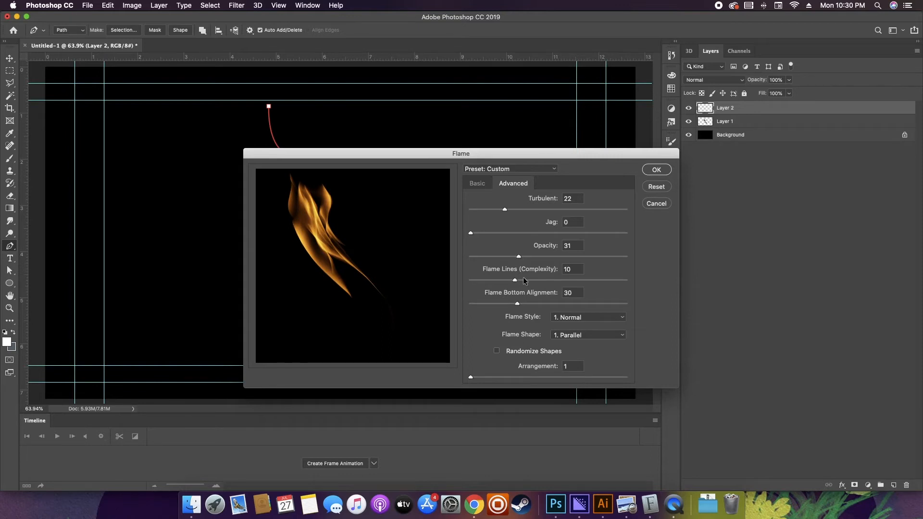
- Back in Basic settings, turn off the custom flame colour, keeping width 61 and Fine quality
click(477, 183)
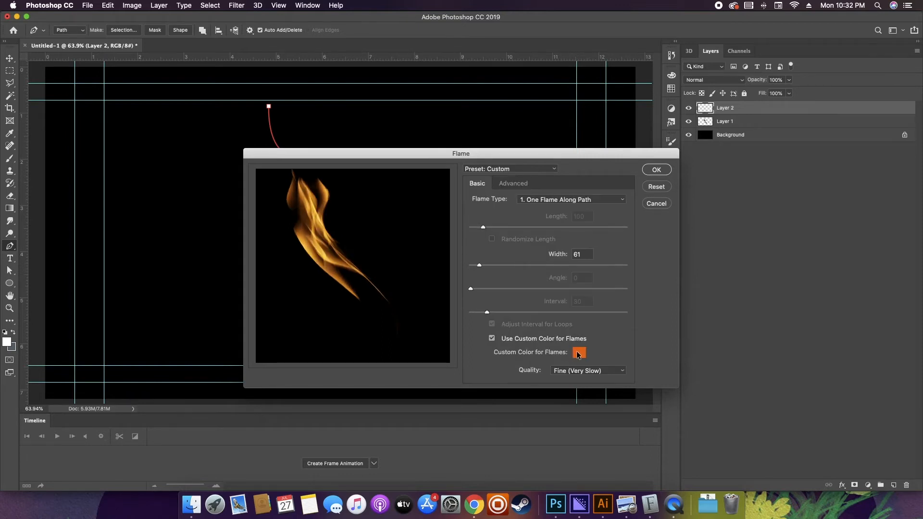
click(578, 352)
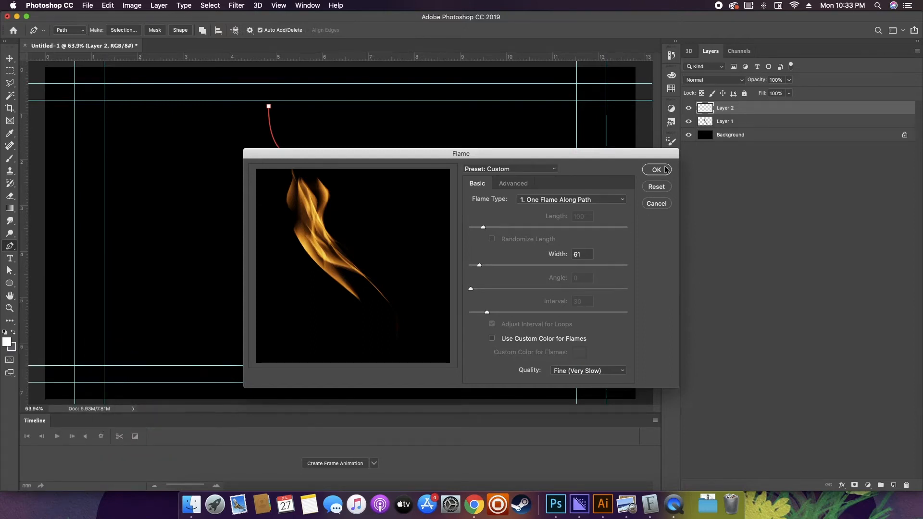
- Apply the flame render and bring up the transform options to warp it around the mic head
click(657, 170)
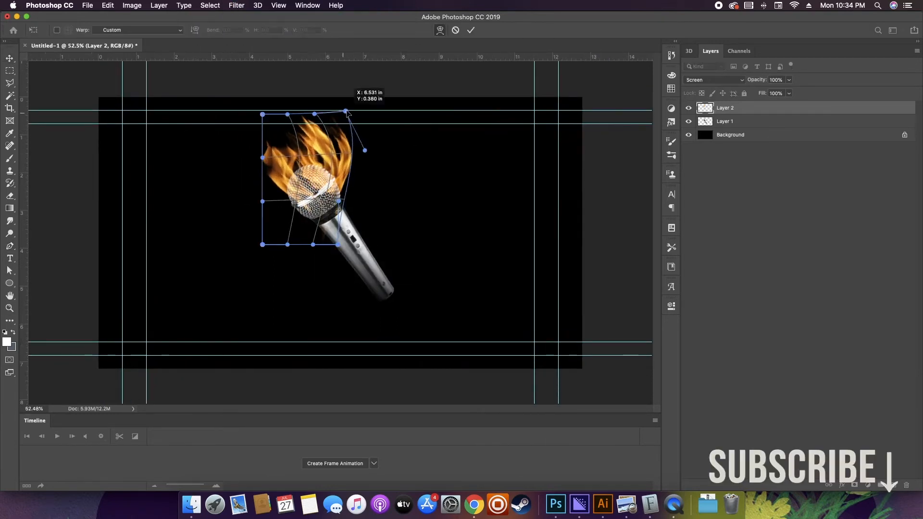
right_click(327, 182)
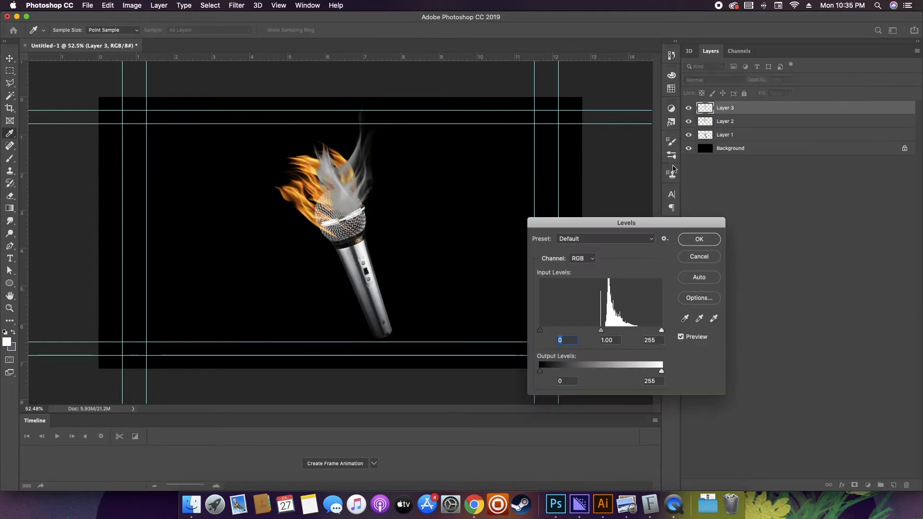
- Adjust Levels midtone and highlight sliders so the smoky flame turns bright white
drag(601, 330, 619, 330)
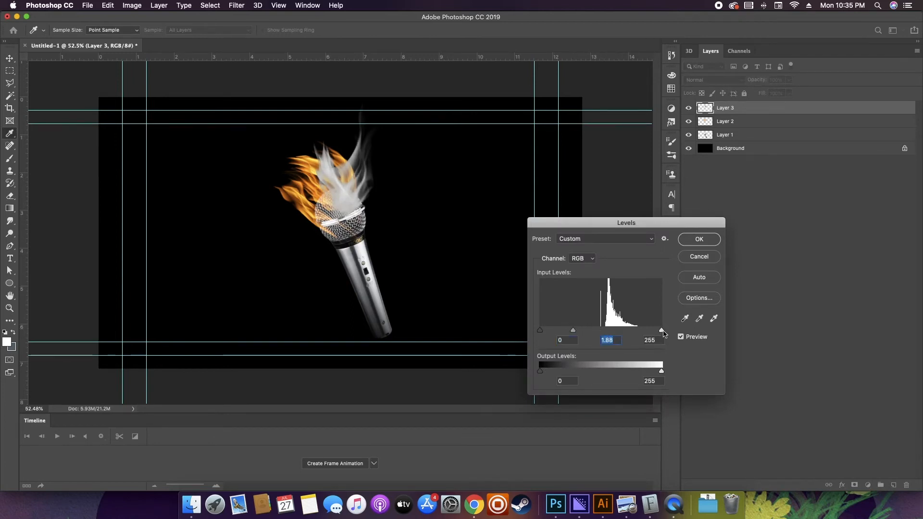
drag(662, 330, 612, 329)
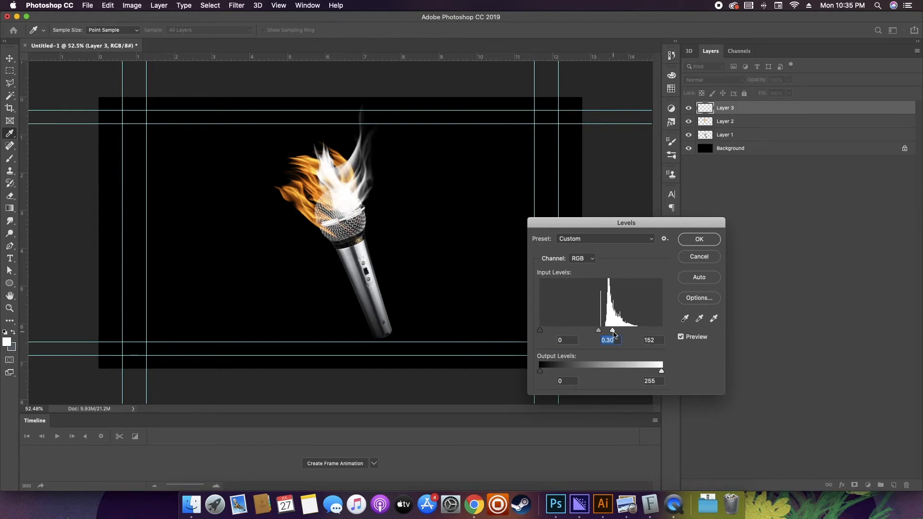
drag(635, 330, 632, 330)
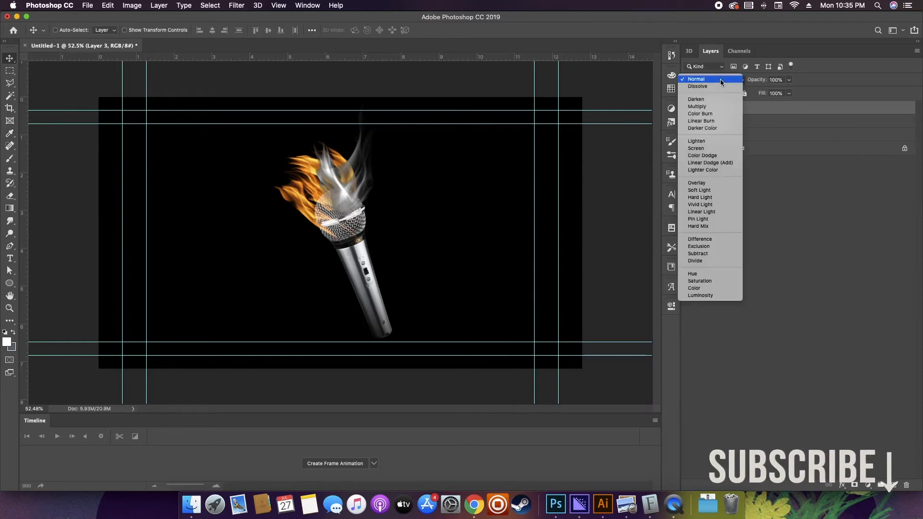
mouse_move(697, 148)
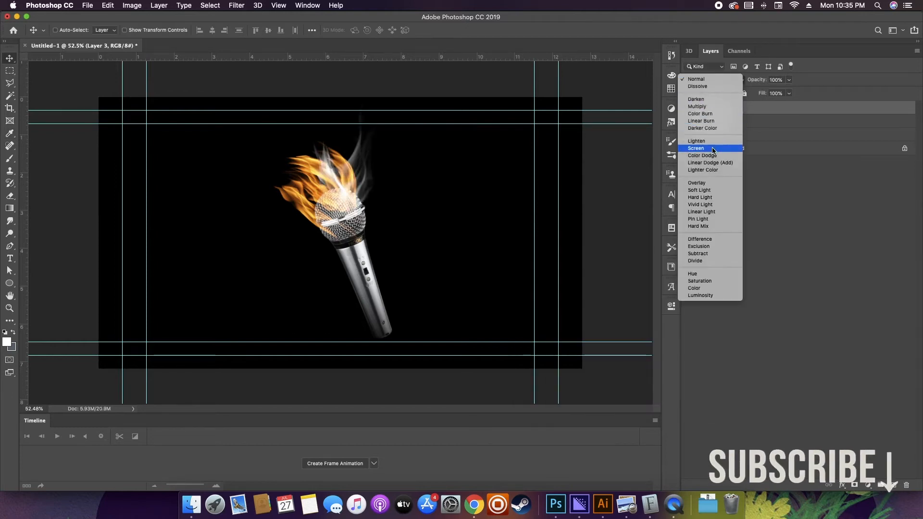
- Blend the smoke layer in Screen, flip it horizontally, and load the microphone outline as a selection
click(696, 148)
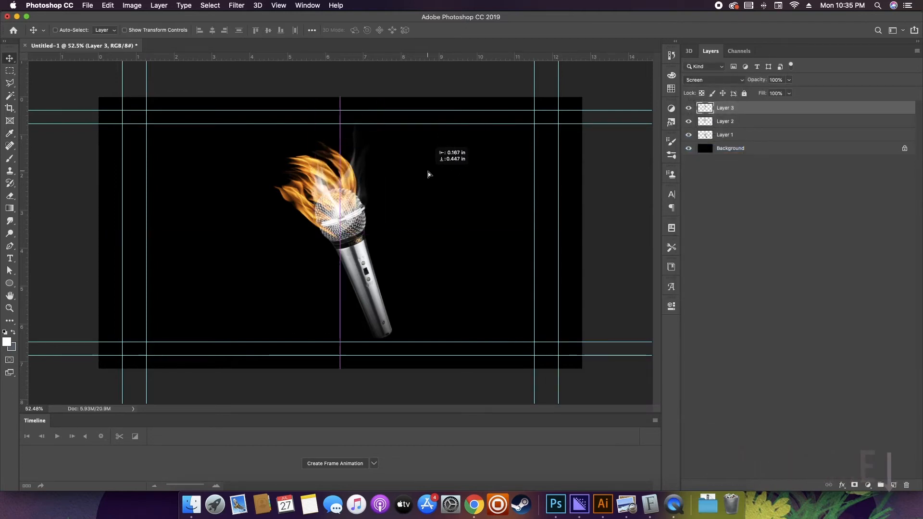
right_click(335, 175)
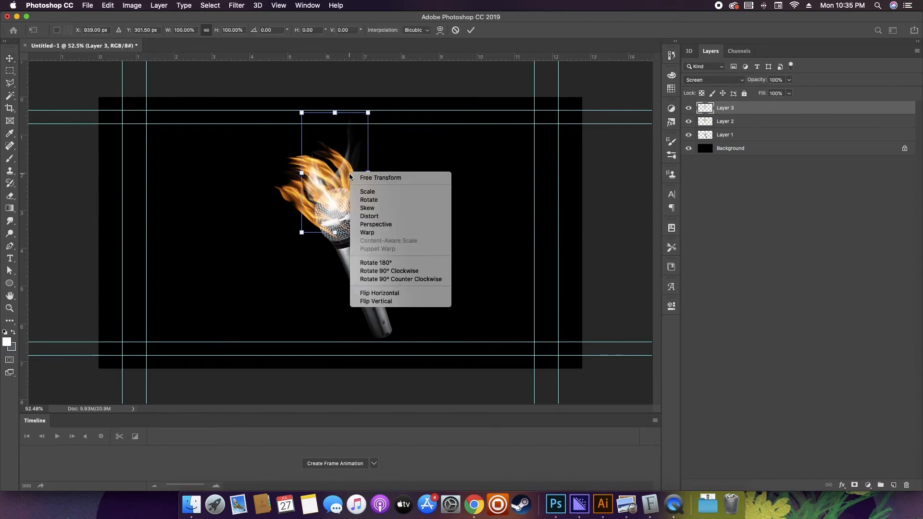
mouse_move(380, 293)
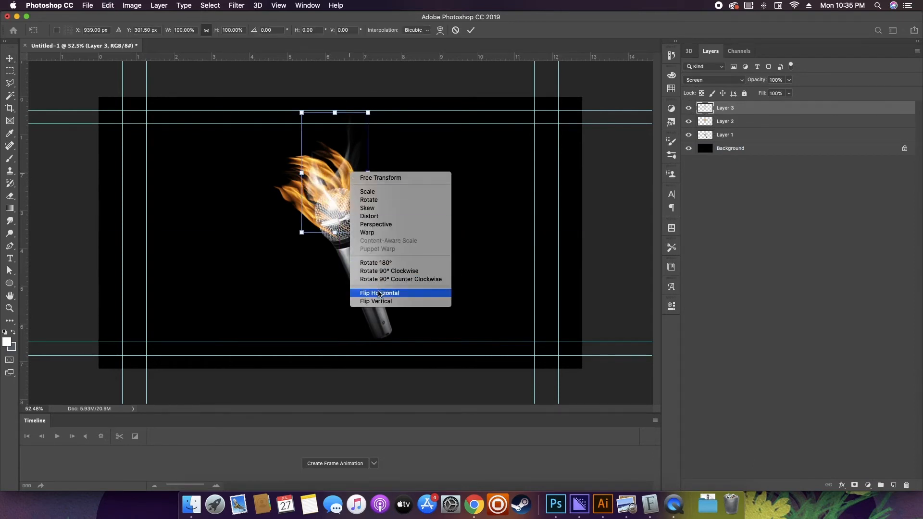
click(379, 293)
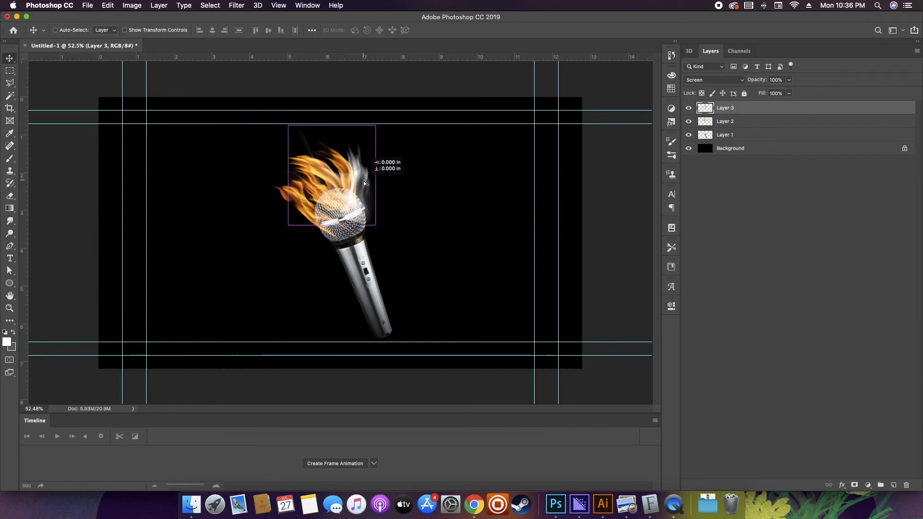
click(725, 134)
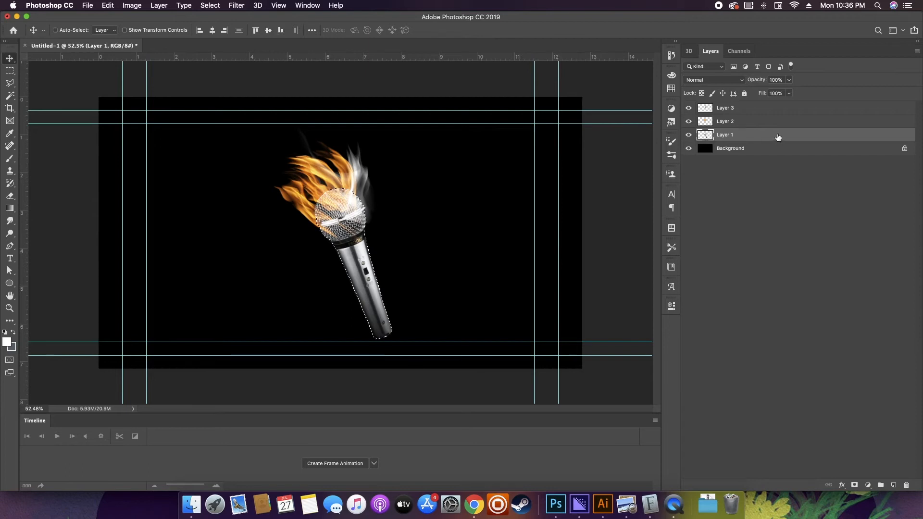
- Darken the mic head with a black gradient on a new layer, then add another empty top layer
click(882, 484)
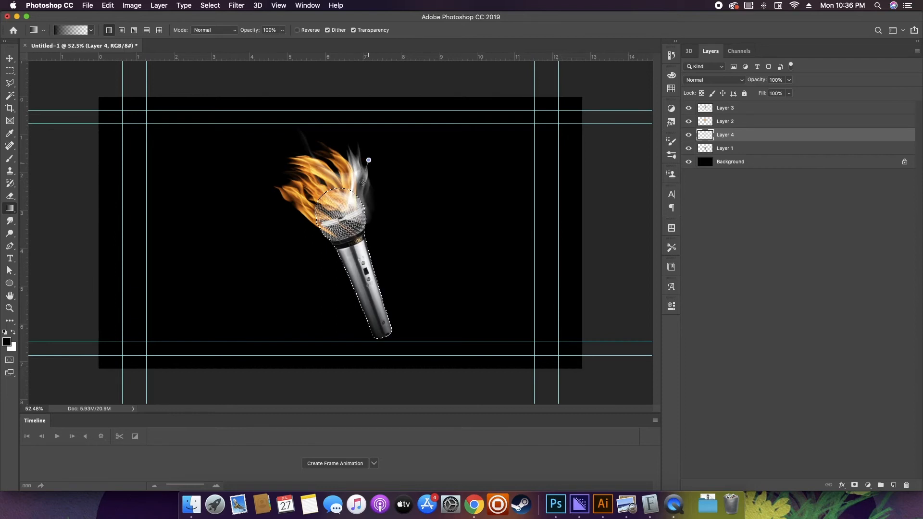
click(9, 59)
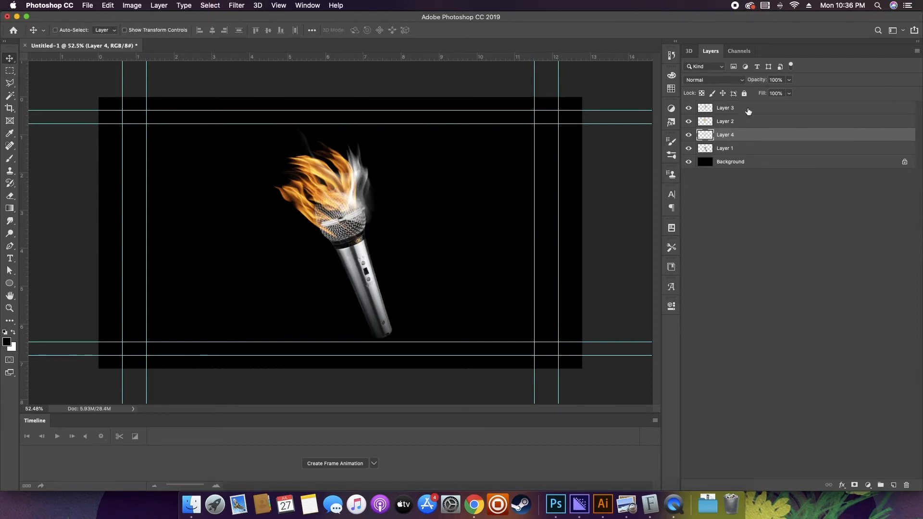
click(893, 484)
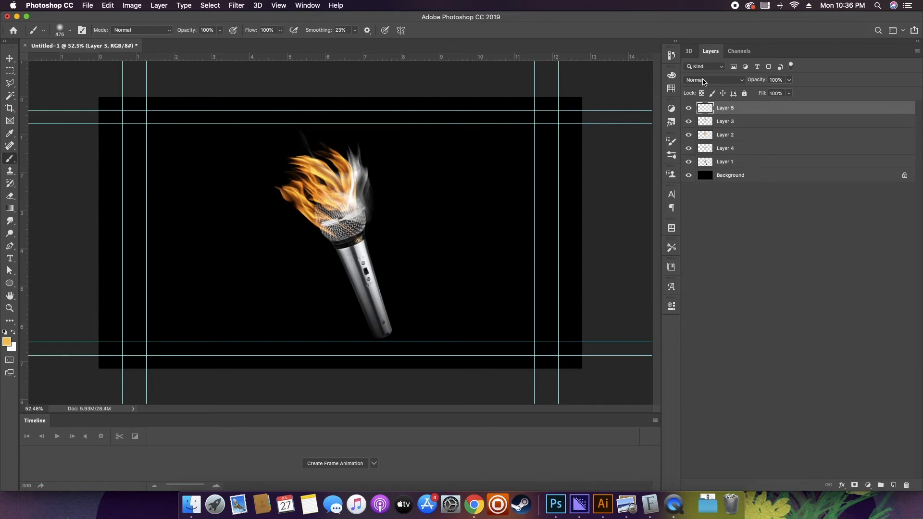
- Set the top layer to Screen and paint a soft orange glow around the flaming head
click(717, 80)
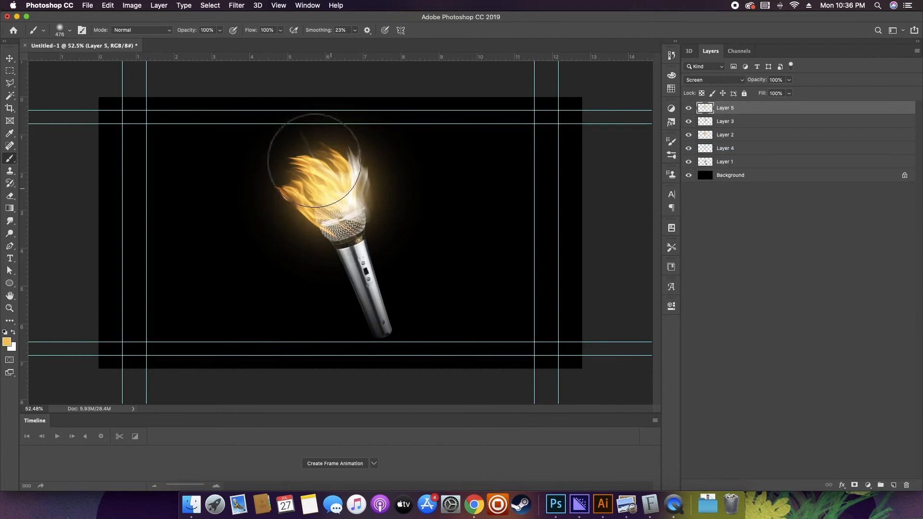
click(9, 59)
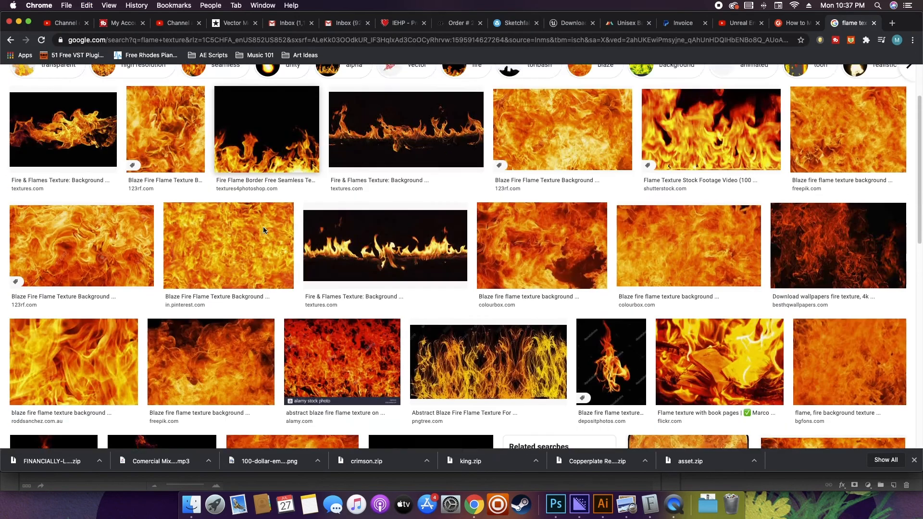
- Preview a flame-on-black image in the Google results and copy it
scroll(down, 3)
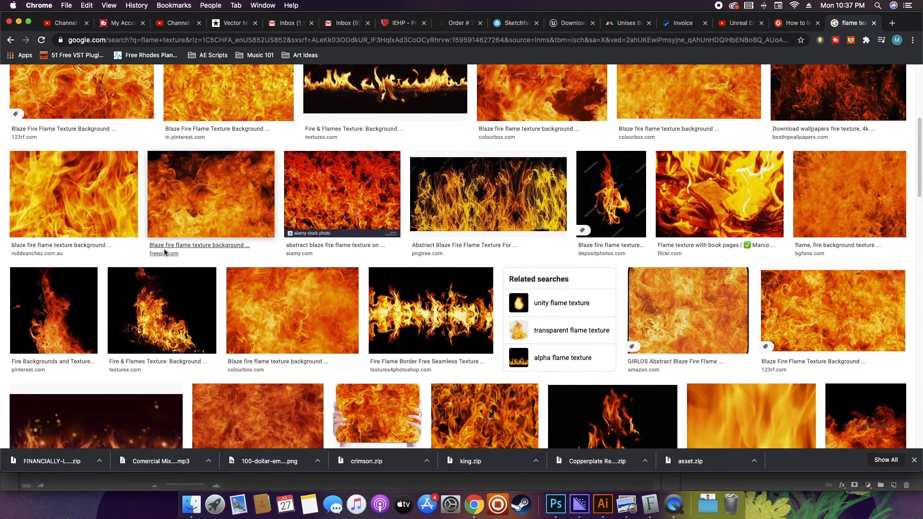
click(157, 363)
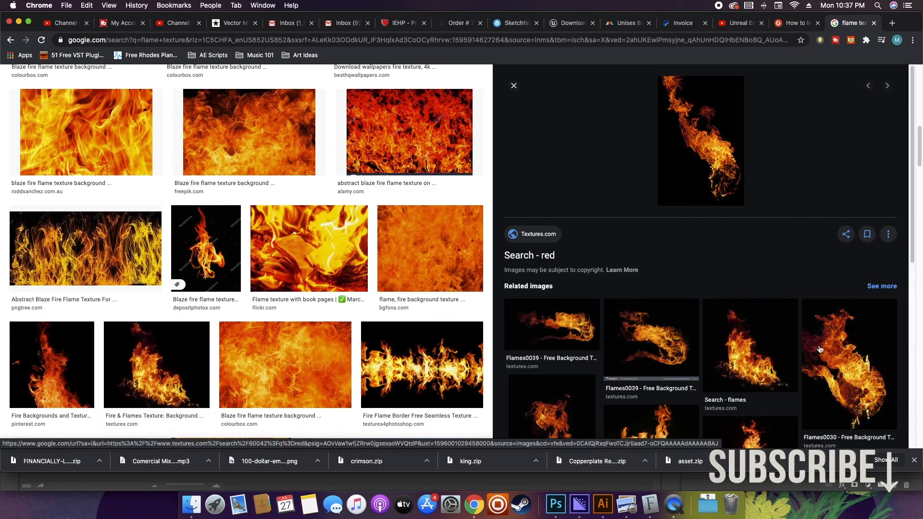
right_click(701, 177)
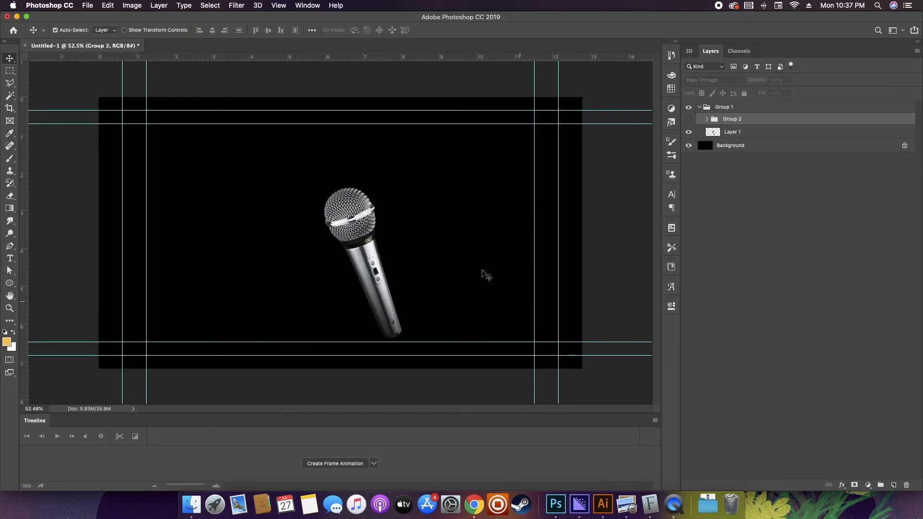
- Paste the flame photo, blend it in Screen mode and enlarge it over the microphone head
click(106, 6)
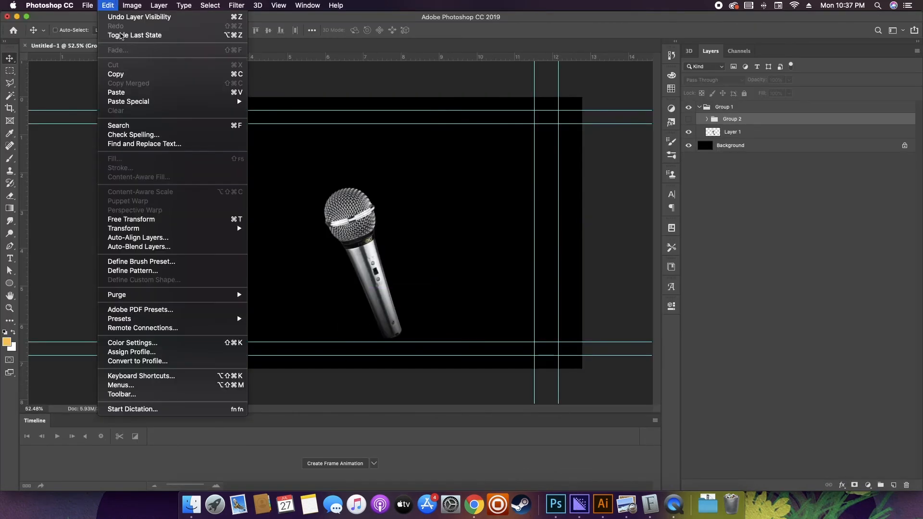
mouse_move(131, 96)
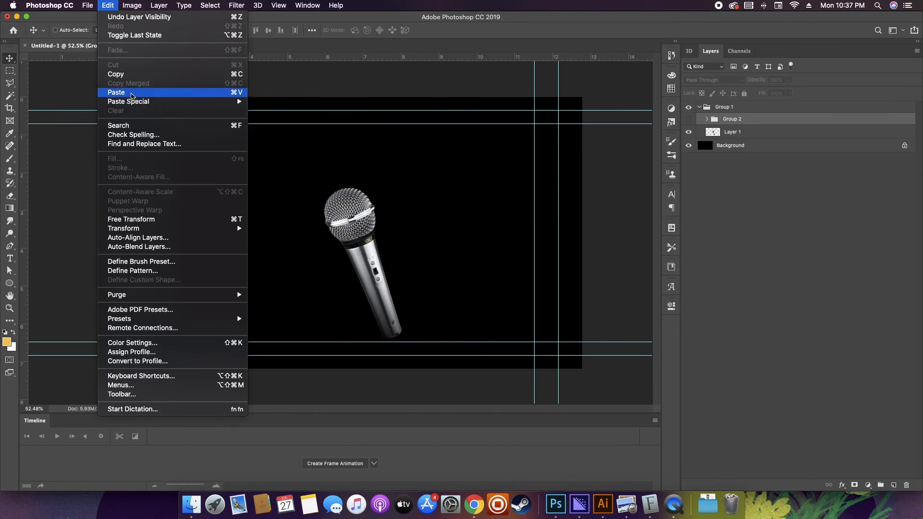
click(117, 92)
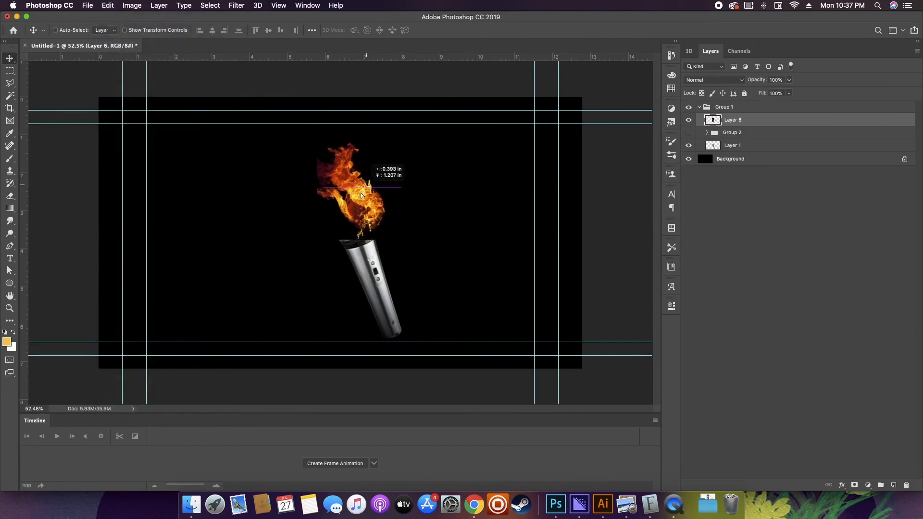
click(715, 80)
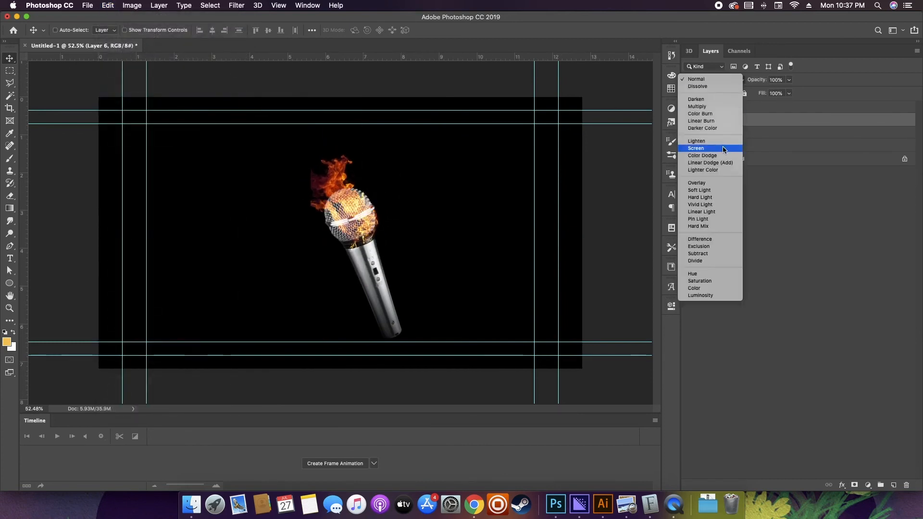
click(696, 148)
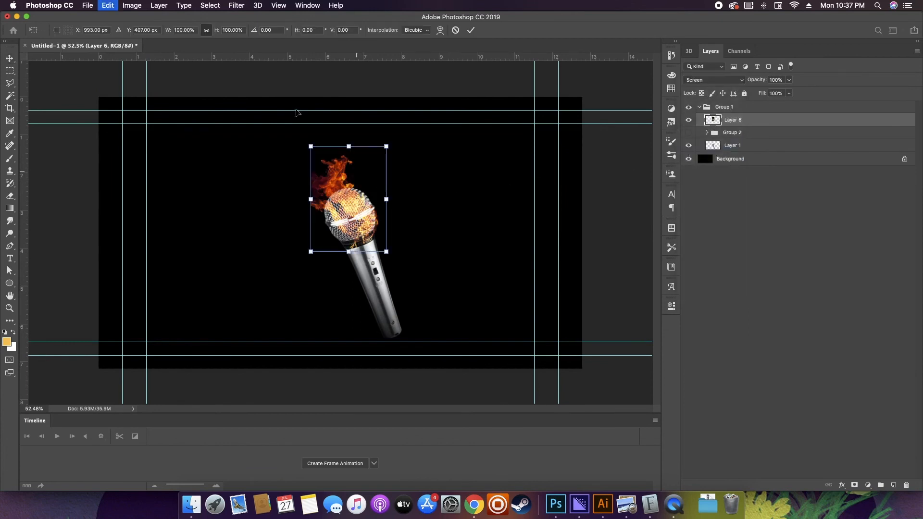
drag(311, 147, 290, 121)
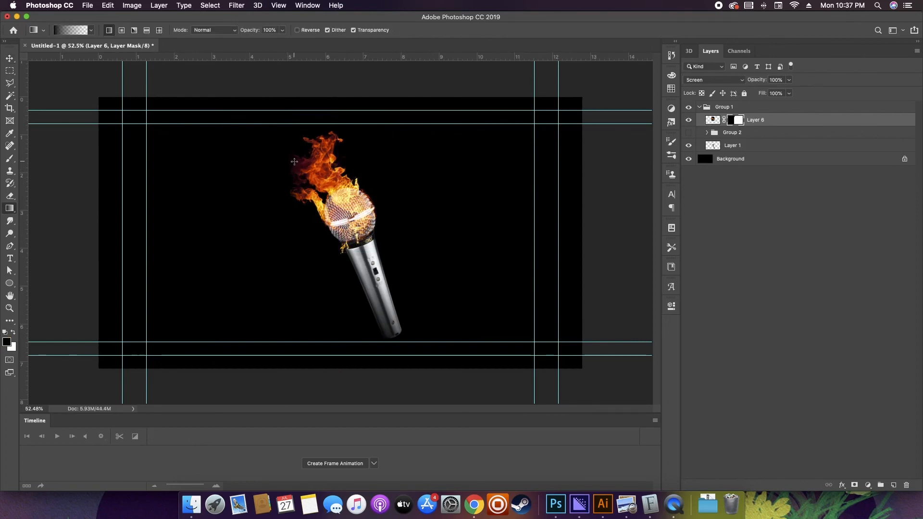
- Draw a black gradient on the layer mask to fade the flame photo's lower edge into the grill
click(10, 58)
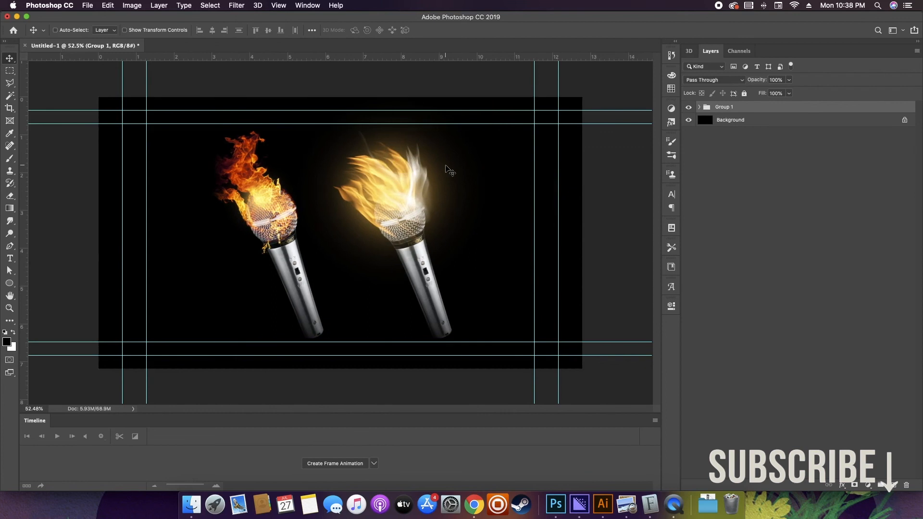
mouse_move(513, 161)
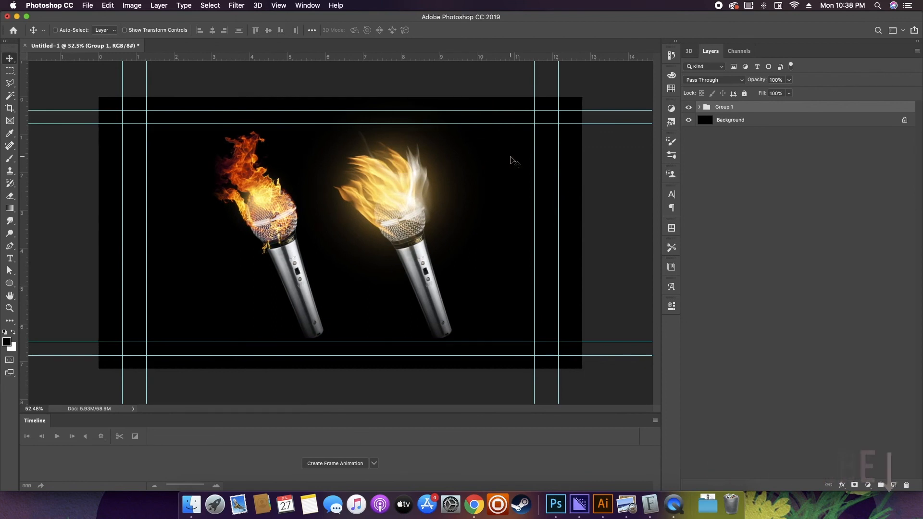